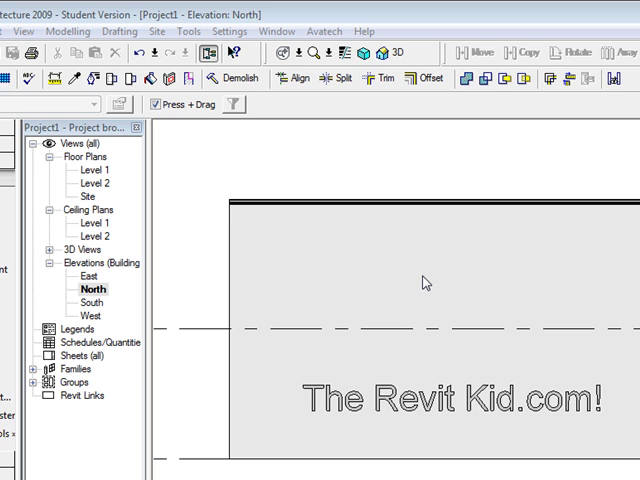
mouse_move(369, 242)
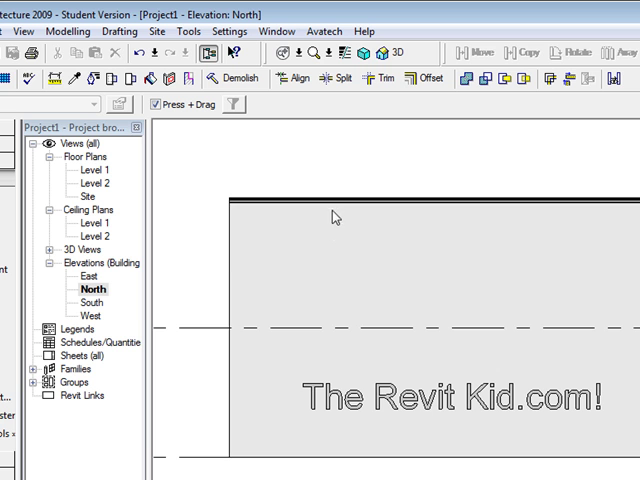
mouse_move(224, 234)
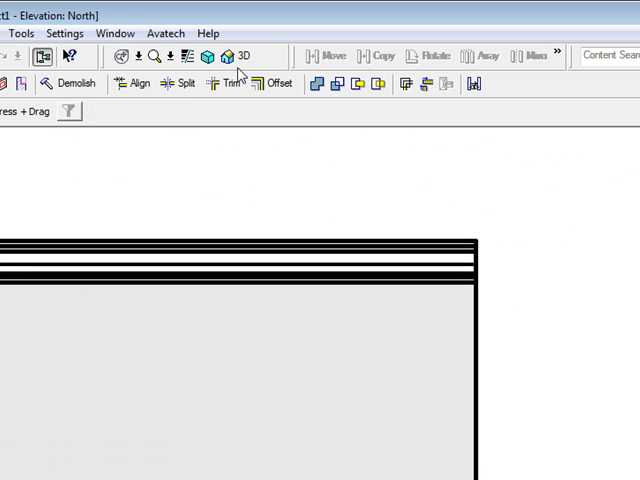
Preview the wall and moulding in the 3D view, then switch back to the North elevation
left_click(231, 56)
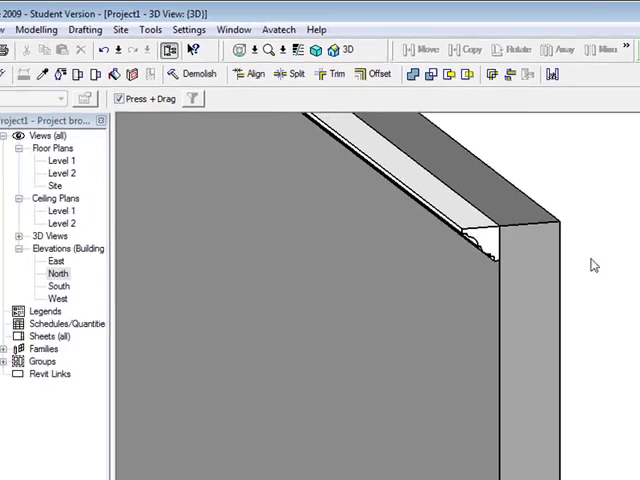
double_click(58, 272)
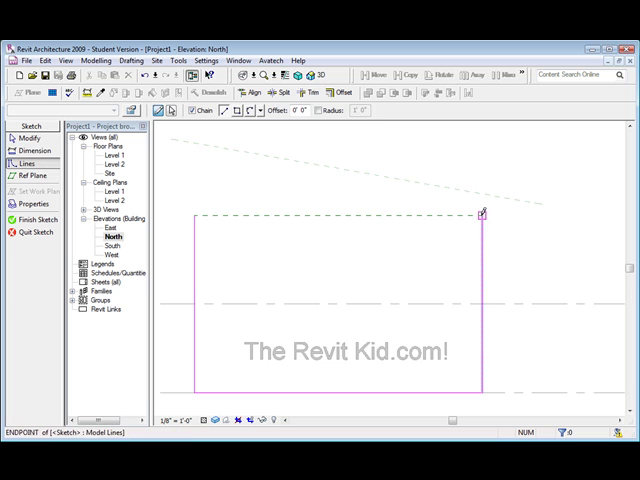
Finish the wall profile sketch, then undo it so the wall has a flat top again
left_click(207, 159)
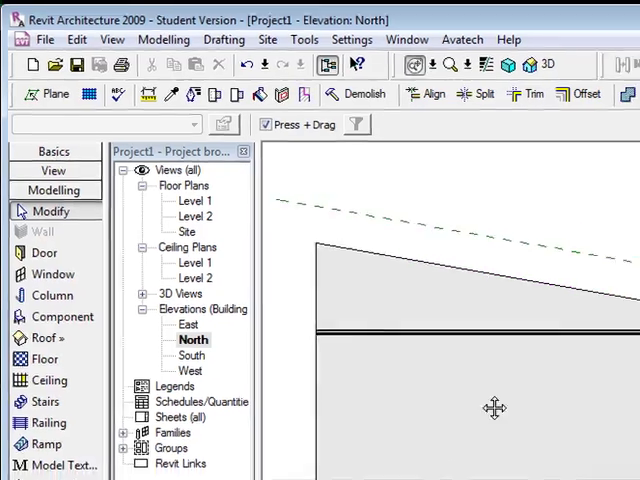
left_click(400, 290)
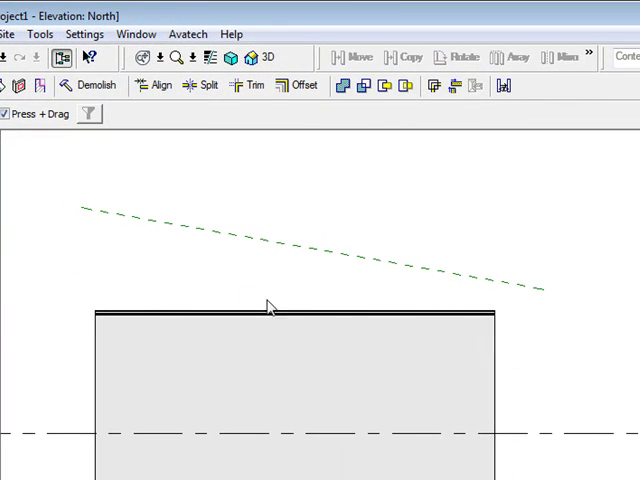
mouse_move(170, 272)
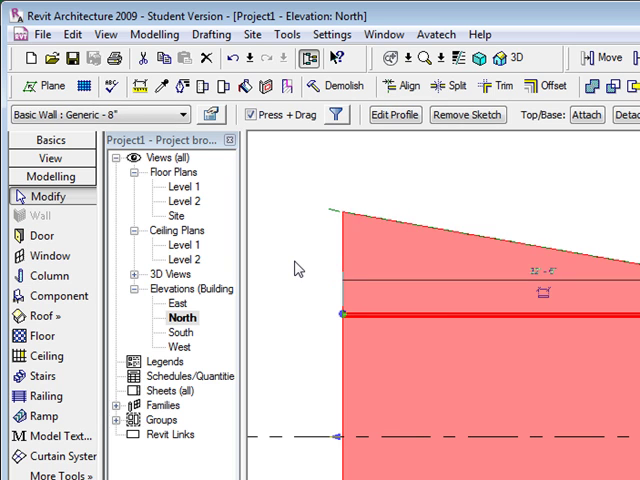
mouse_move(300, 267)
type("A")
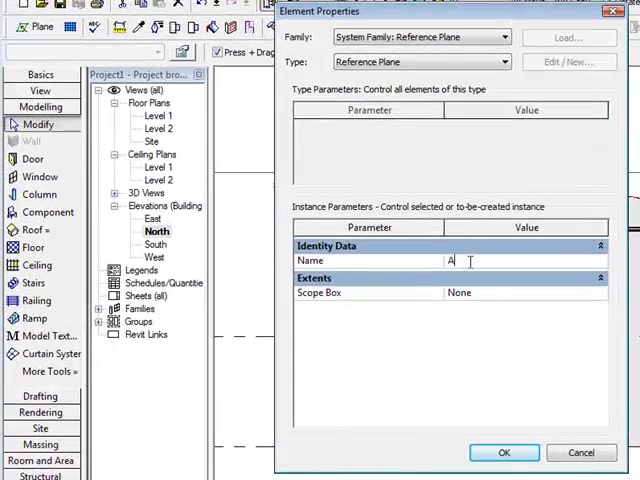
Enter 'Angle Wall 1' as the reference plane's name and confirm
type("ngle Wall 1")
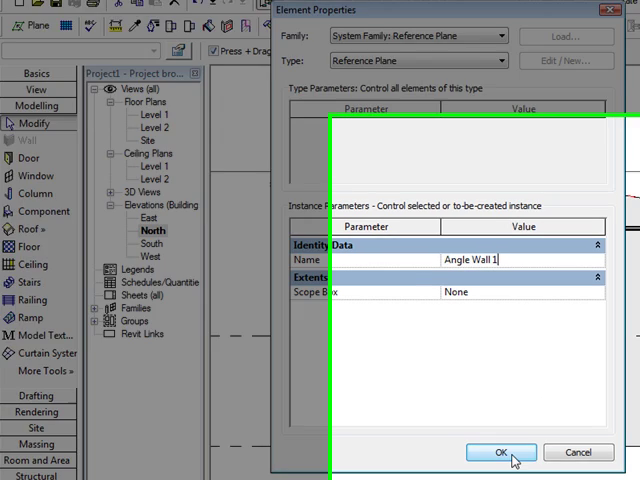
left_click(500, 452)
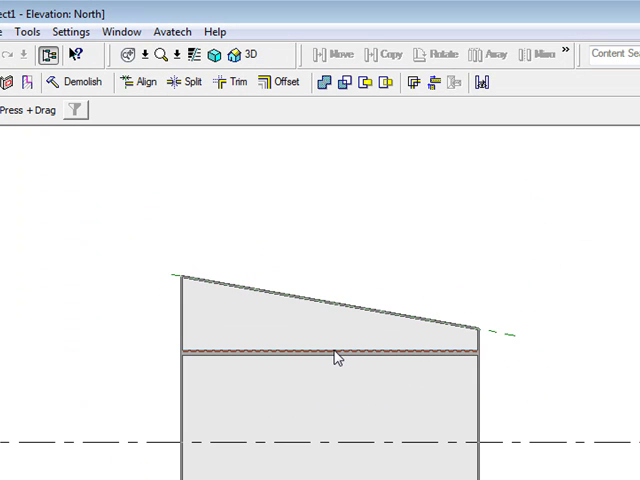
Clear the selection and open the More Tools flyout on the Modelling tab
left_click(335, 355)
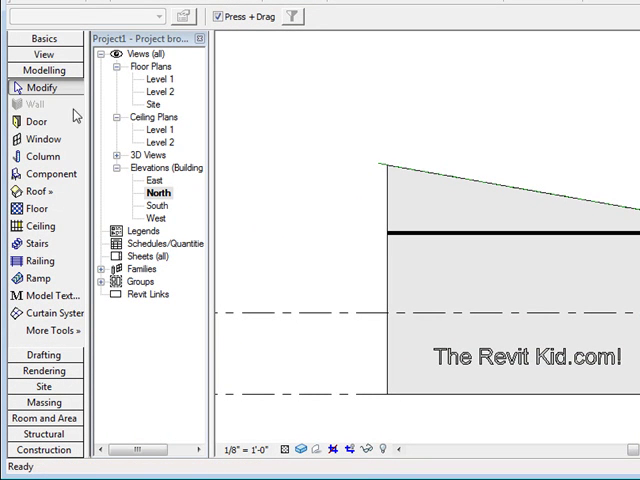
left_click(48, 330)
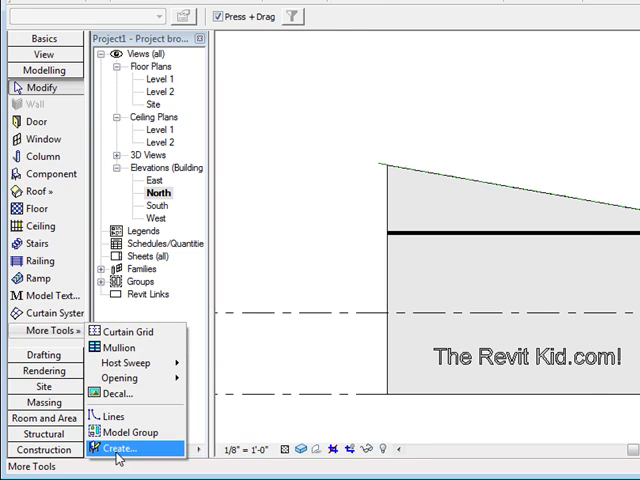
Create an in-place family in the chosen category, named 'Crown Moulding 1'
left_click(118, 453)
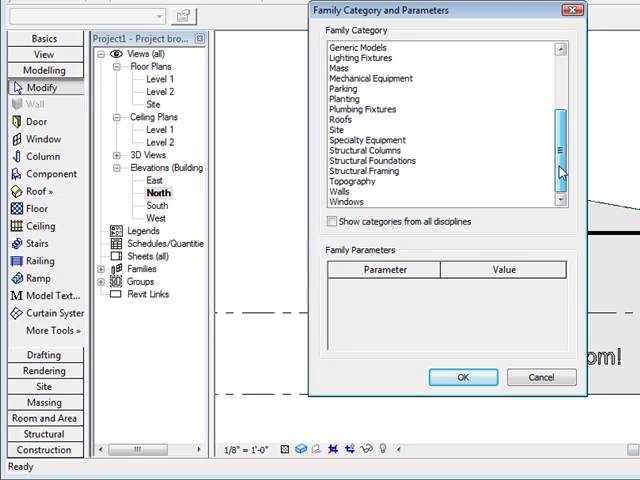
left_click(461, 377)
type("Crown Moulding 1")
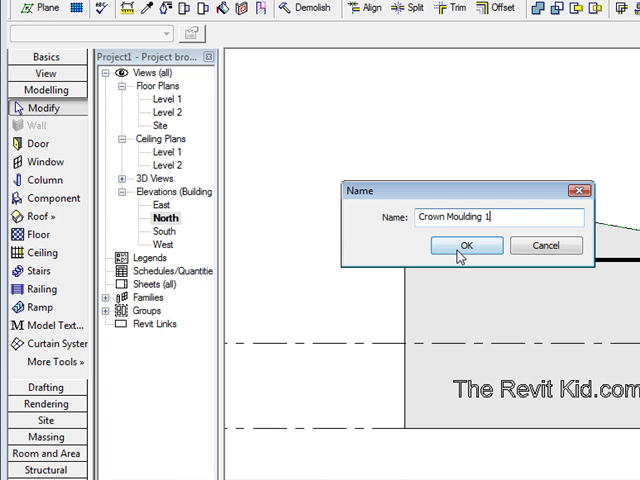
left_click(465, 245)
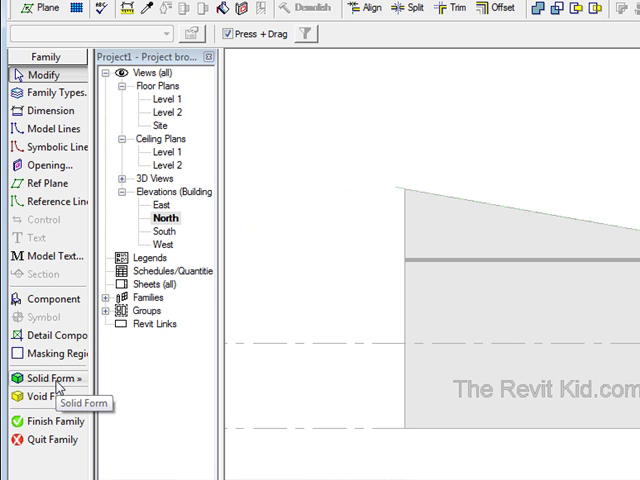
Start a Solid Sweep, begin sketching its 2D path, and answer the Work Plane prompt
left_click(50, 378)
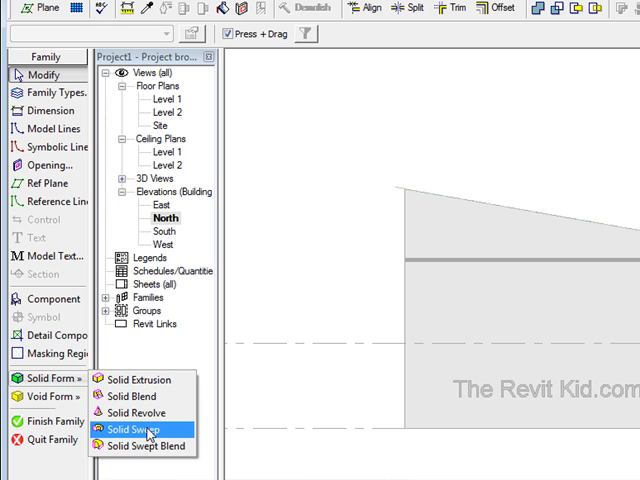
left_click(137, 429)
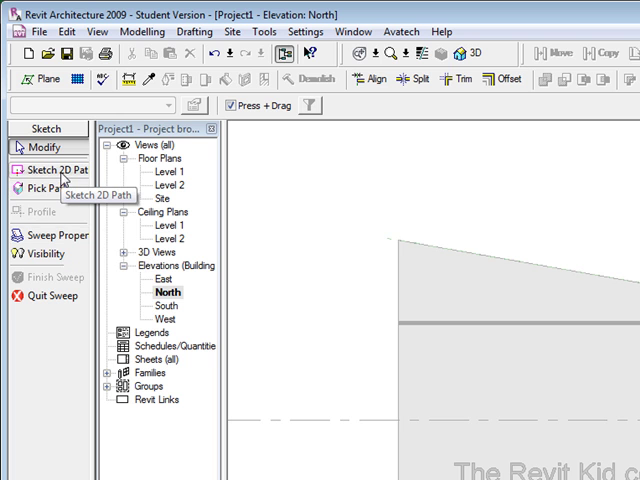
left_click(46, 169)
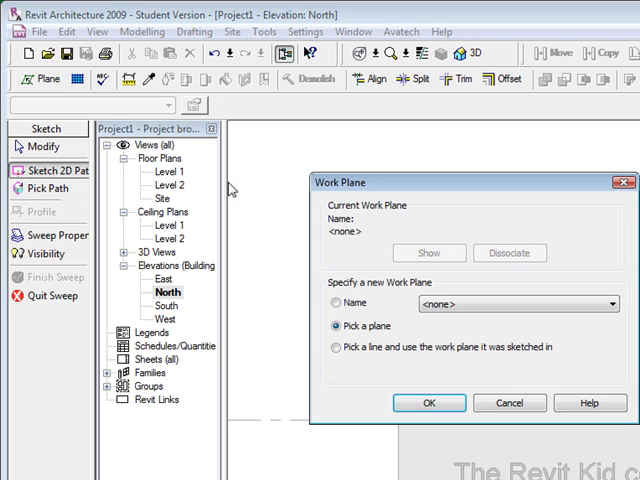
left_click(429, 403)
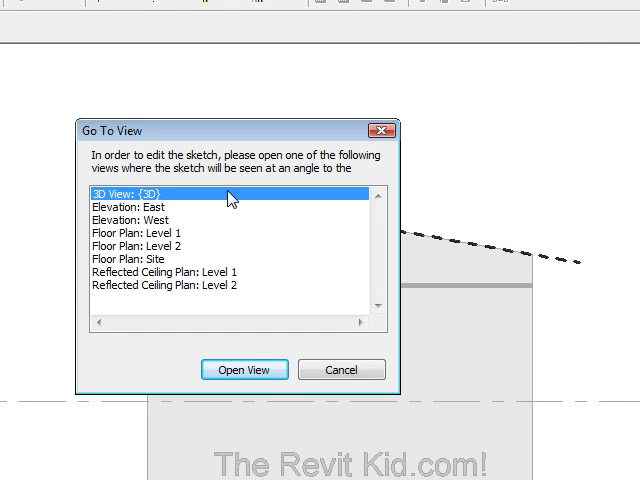
Open the {3D} view from Go To View for sketching the sweep path
left_click(244, 369)
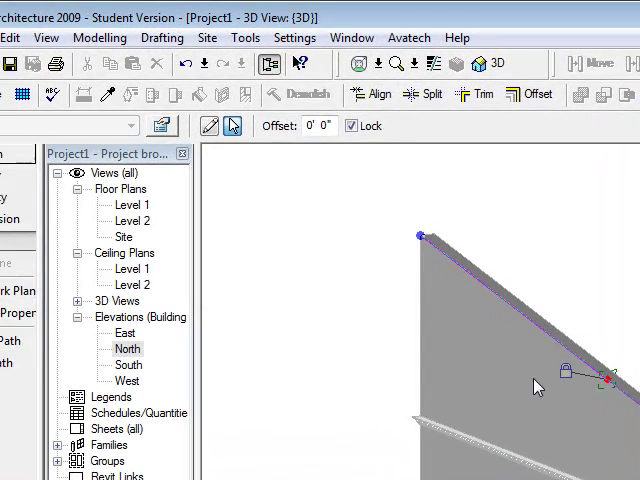
Sketch path lines along the wall's sloped top edge in 3D and finish the path
double_click(128, 348)
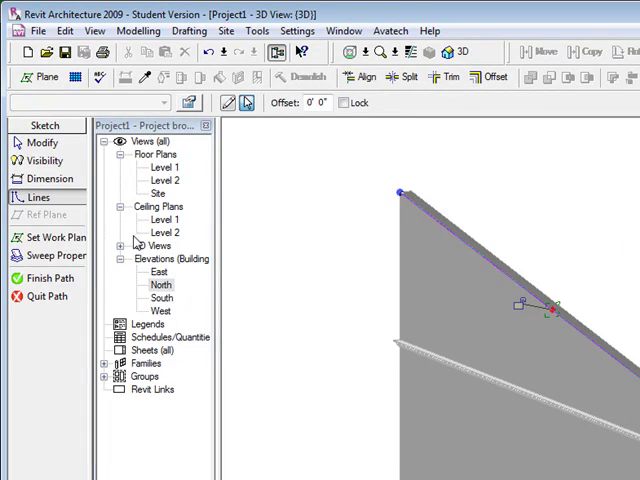
double_click(159, 283)
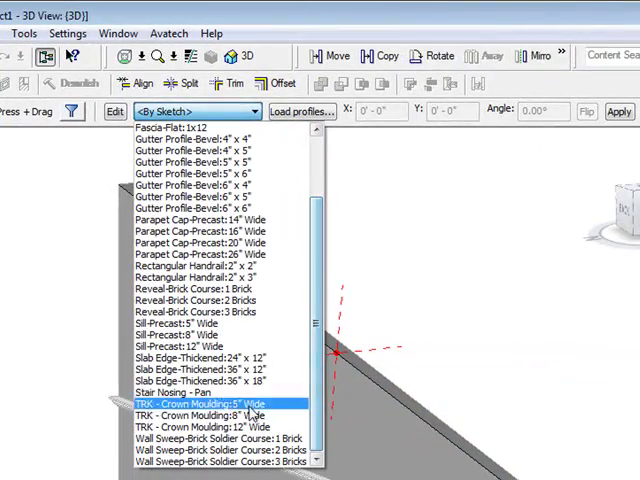
Apply the TRK - Crown Moulding:8" Wide profile to the sweep
left_click(215, 406)
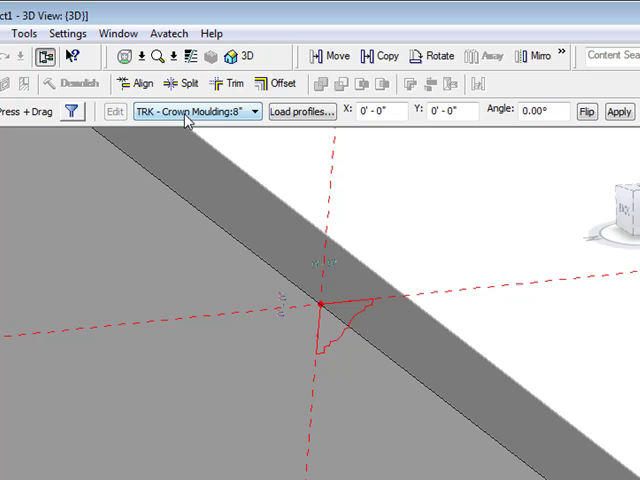
left_click(588, 111)
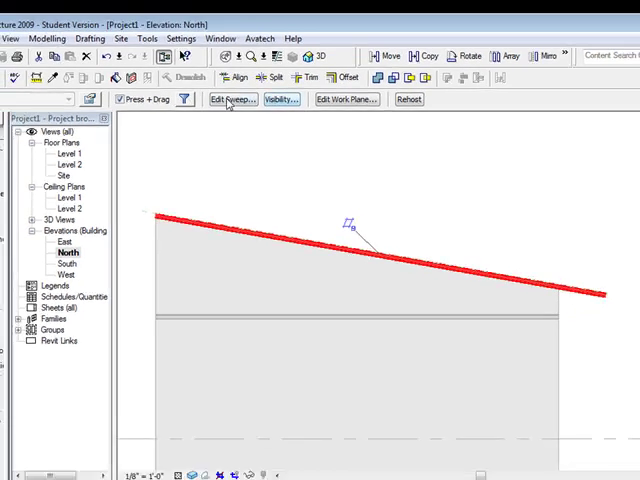
Edit the sweep path in the Level 1 floor plan, finish it, then view North elevation
left_click(229, 99)
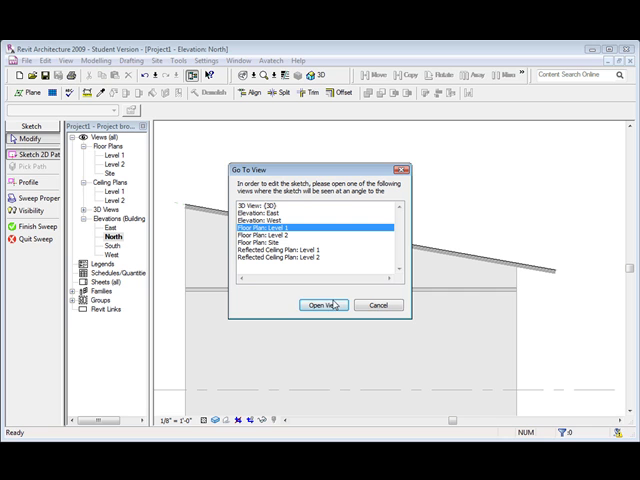
left_click(323, 305)
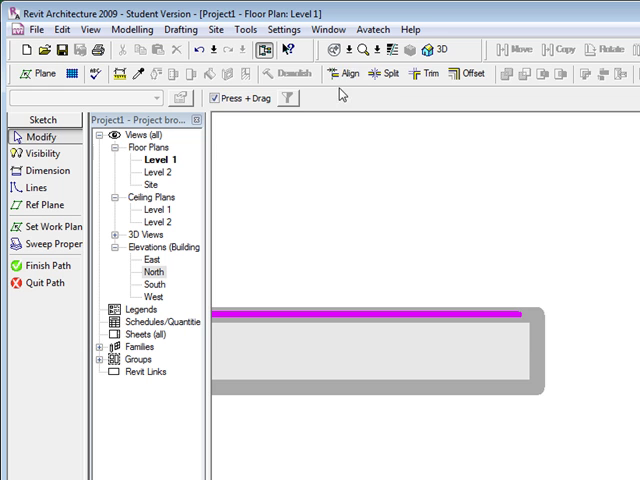
left_click(351, 73)
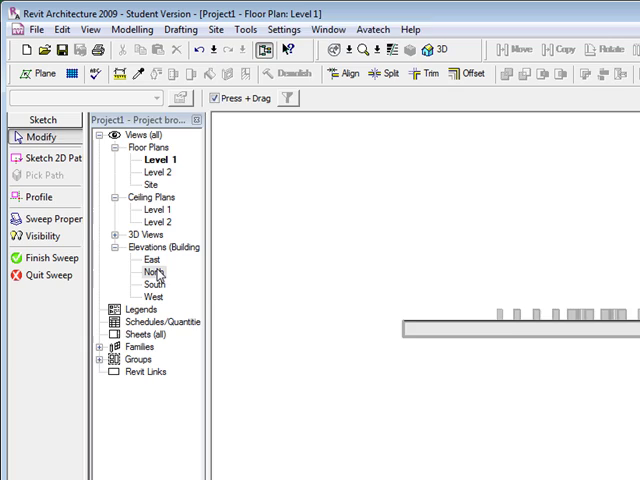
double_click(154, 271)
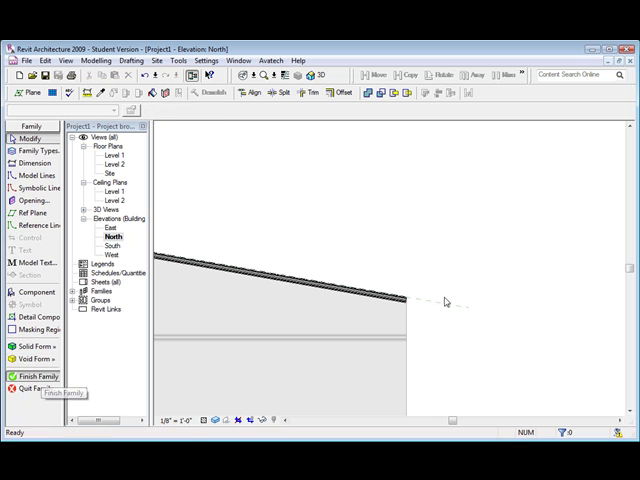
Finish the in-place crown moulding family along the wall's sloped top
left_click(320, 75)
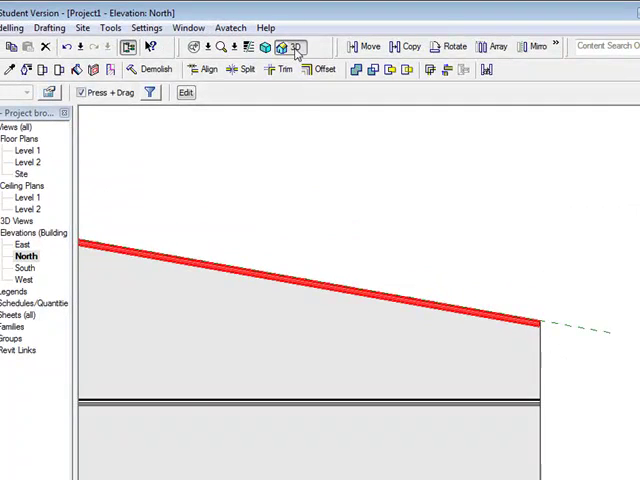
Check the moulding in 3D, reopen it for in-place editing, and return to North elevation
left_click(285, 47)
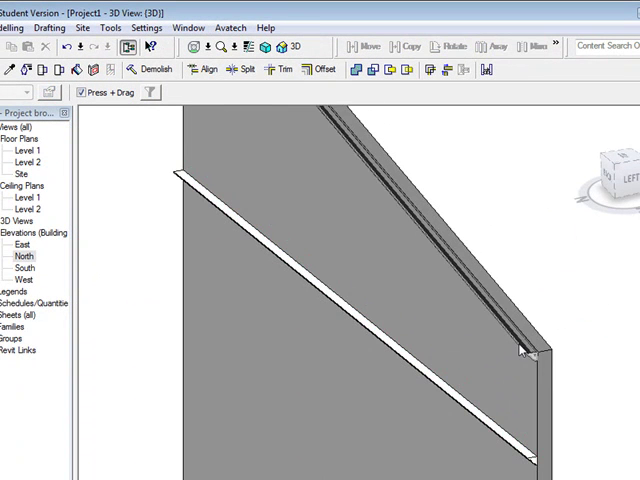
left_click(520, 350)
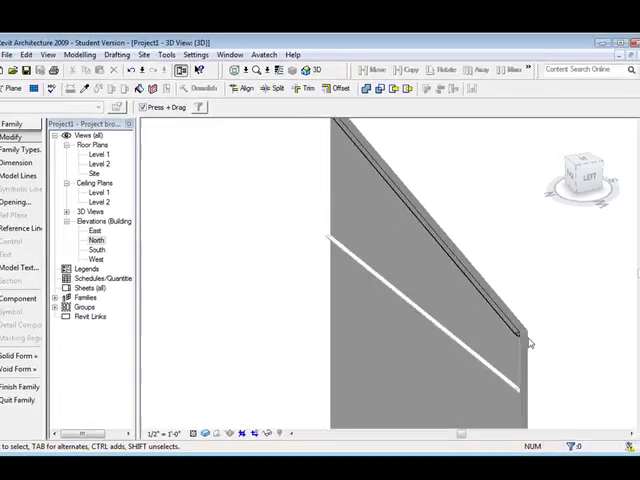
double_click(113, 236)
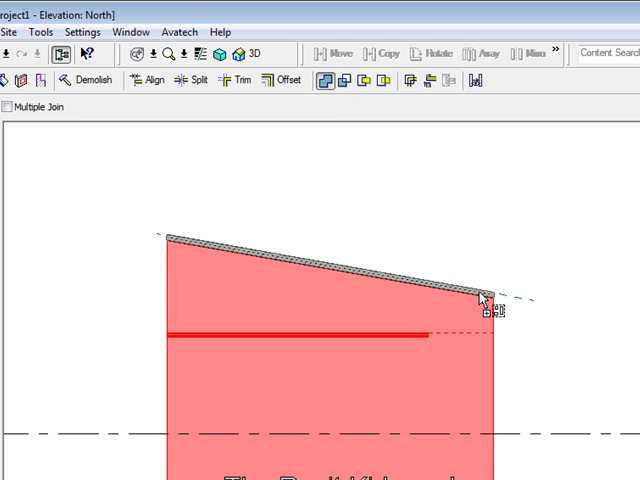
Join the crown moulding geometry to the sloped wall
left_click(243, 54)
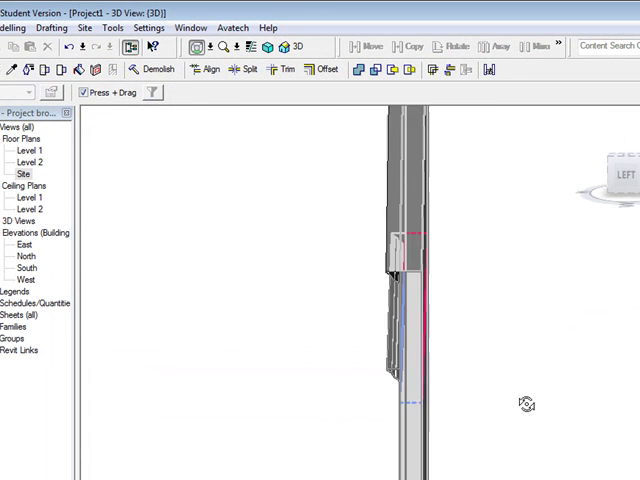
Finish the joined moulding family and review it in the South and North elevations
left_click(400, 250)
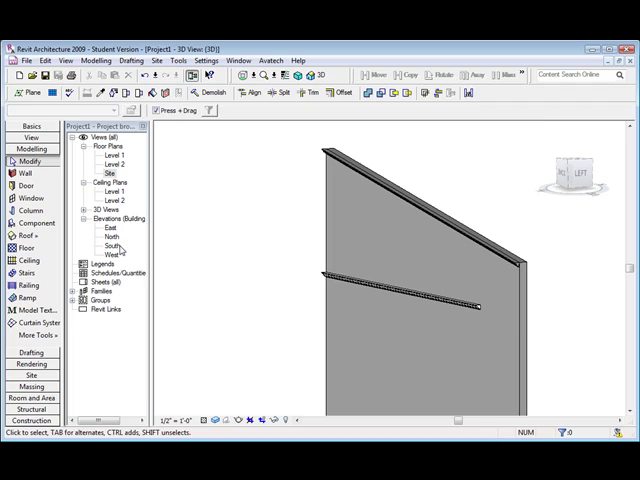
double_click(112, 245)
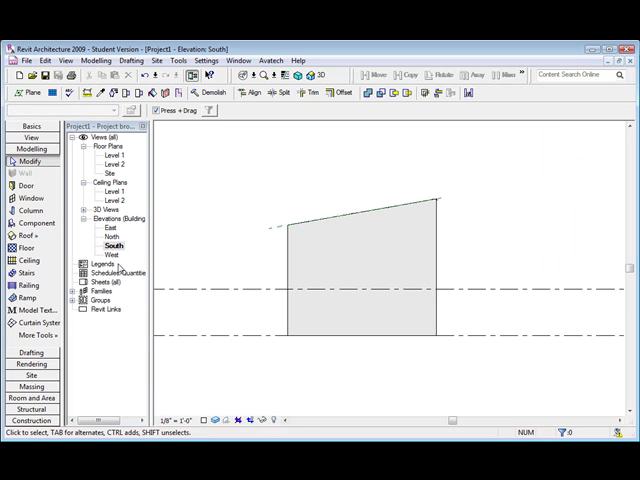
double_click(113, 236)
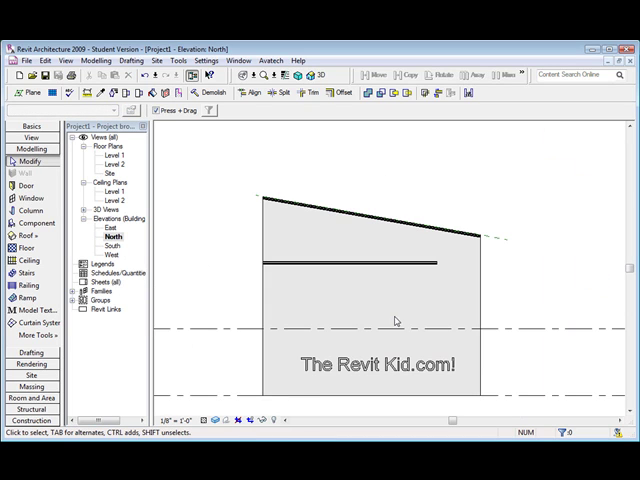